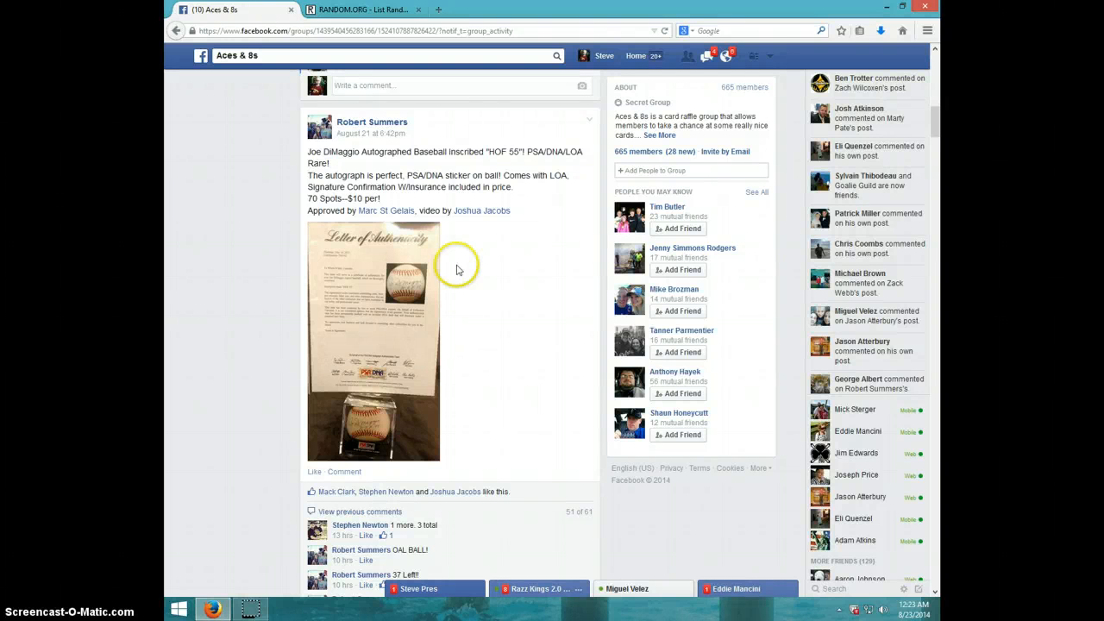
pyautogui.moveTo(497, 348)
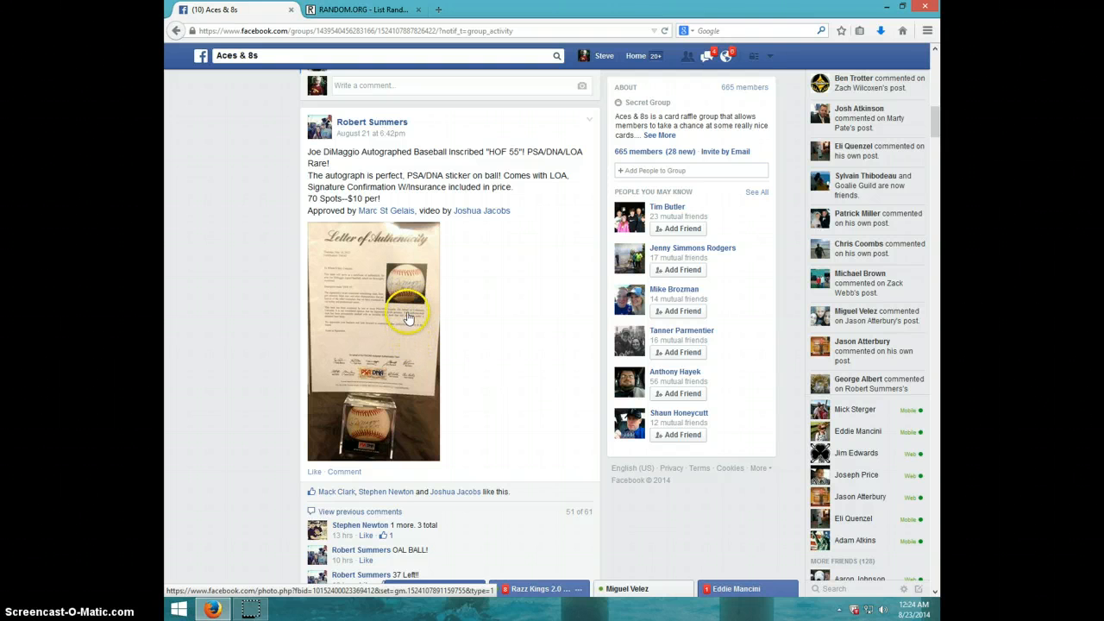
pyautogui.moveTo(411, 345)
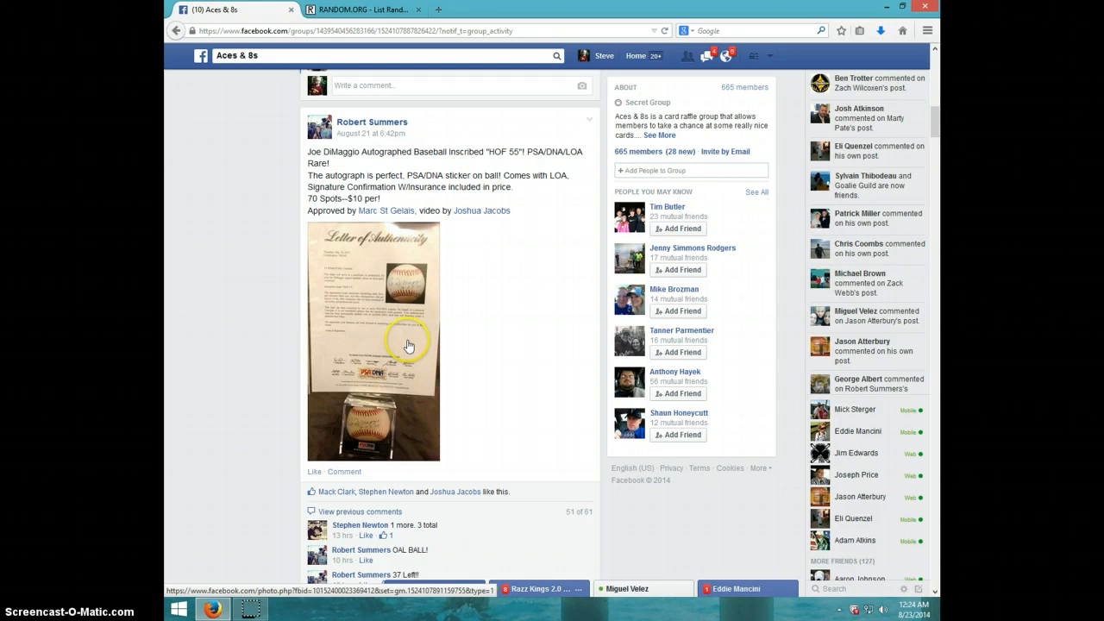
pyautogui.moveTo(390, 352)
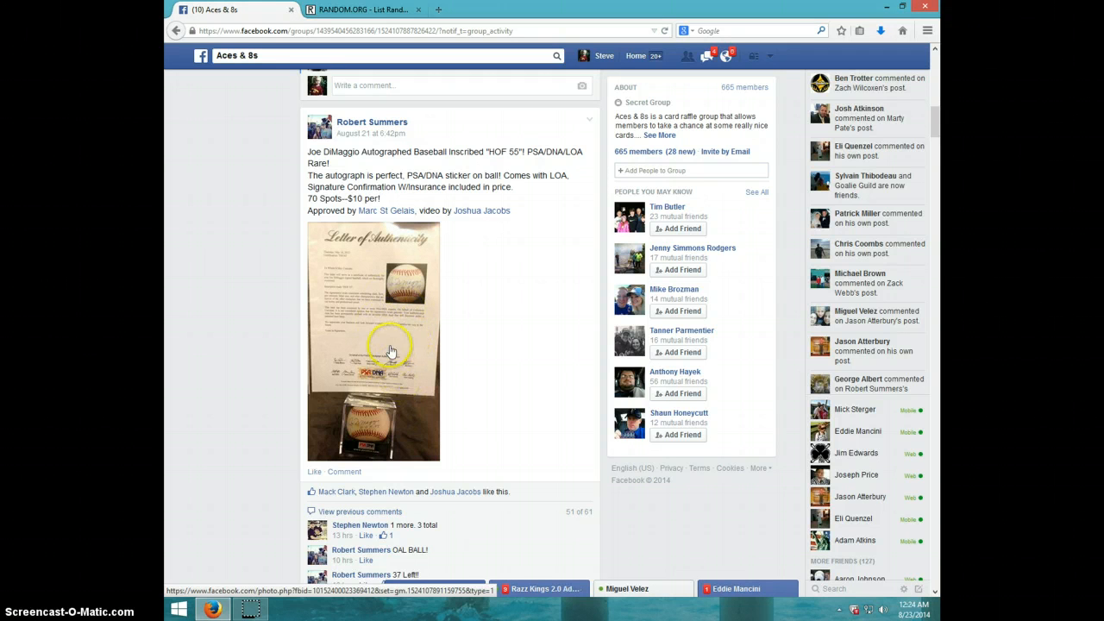
# Step: Post a 'LIVE' comment at the bottom of the raffle post's comment thread
pyautogui.scroll(-3)
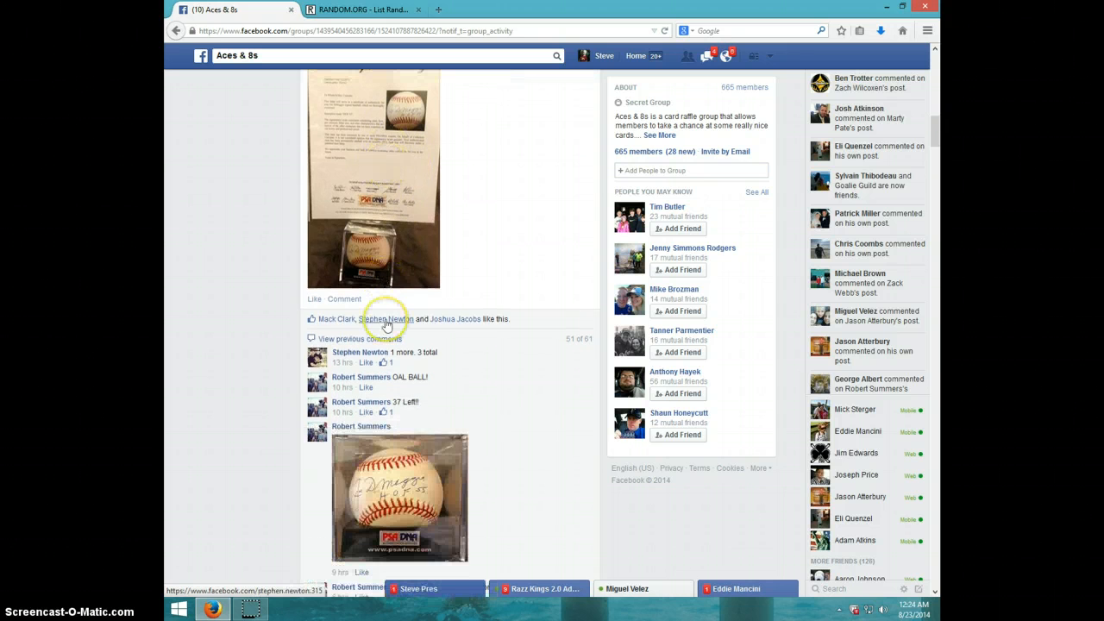
pyautogui.scroll(-3)
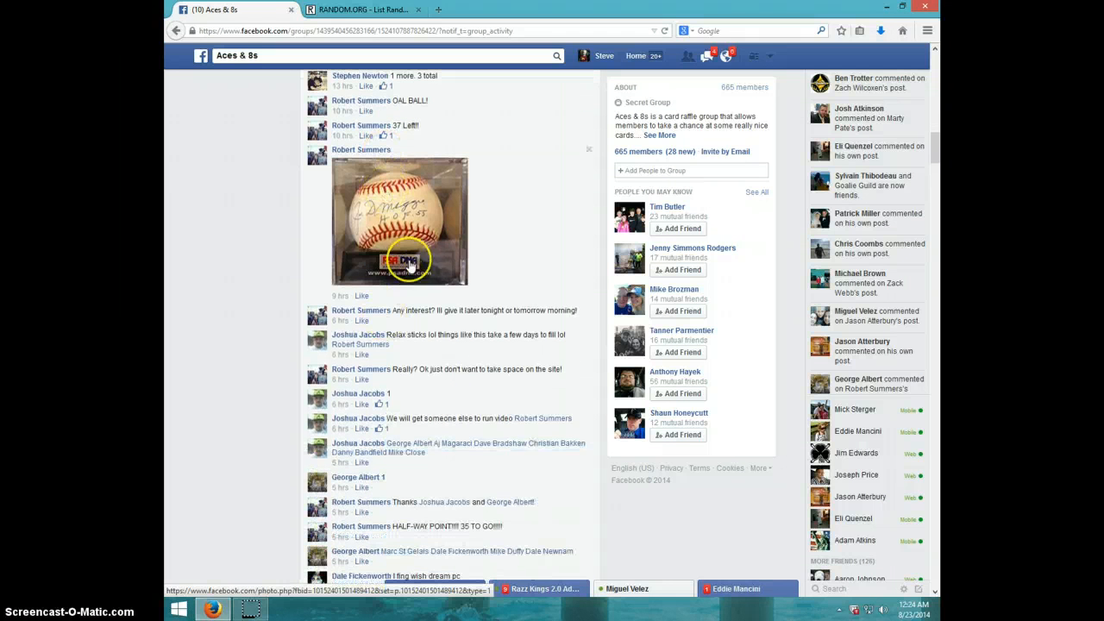
pyautogui.scroll(-3)
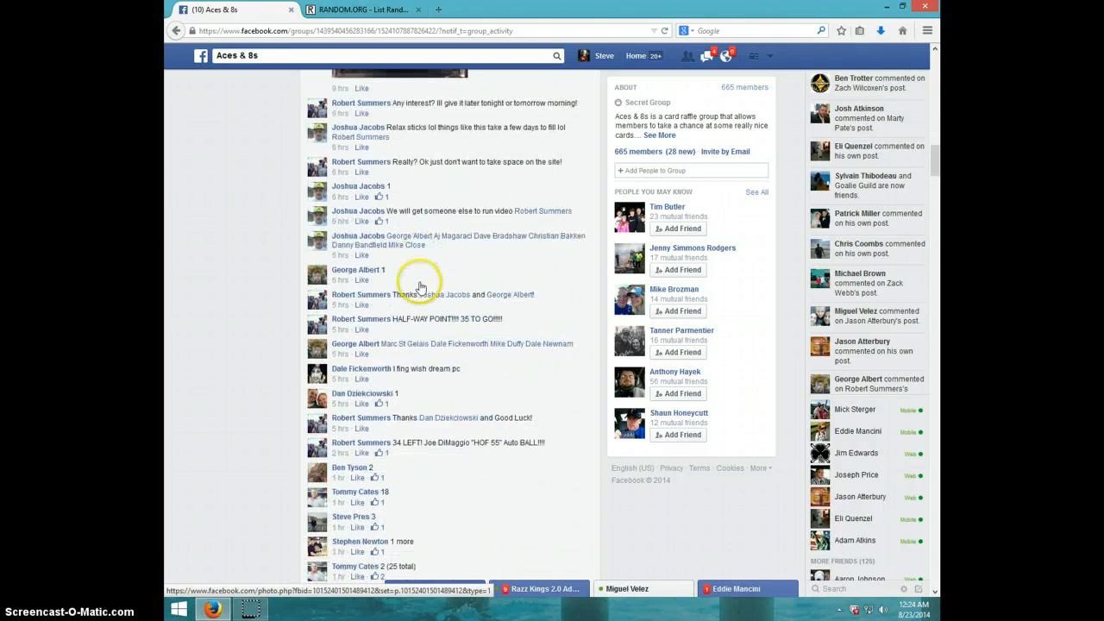
pyautogui.scroll(-3)
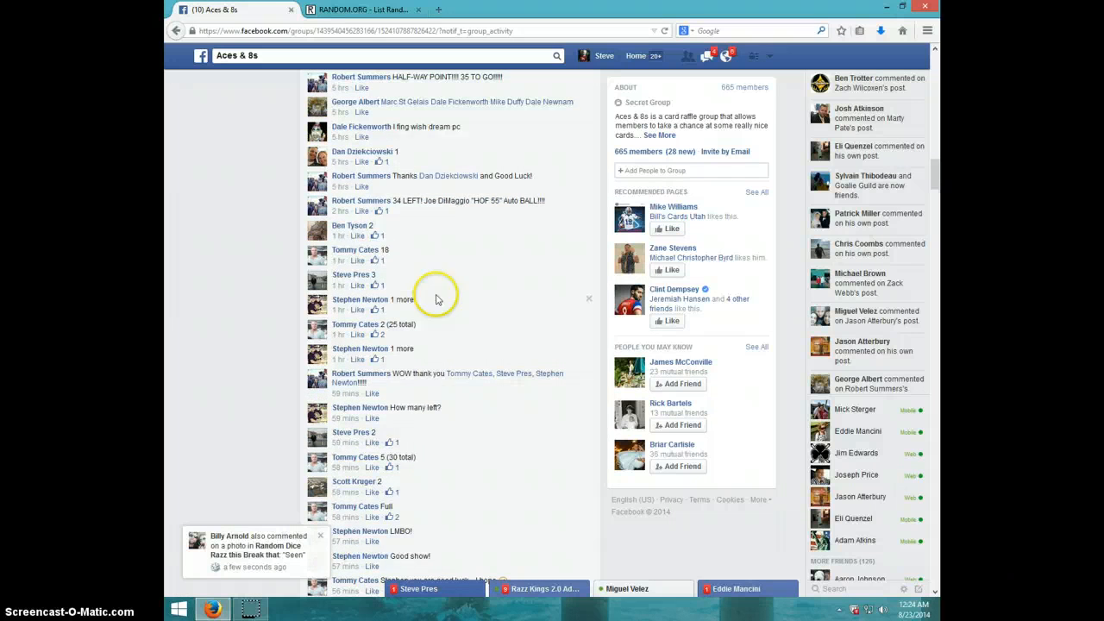
pyautogui.scroll(-3)
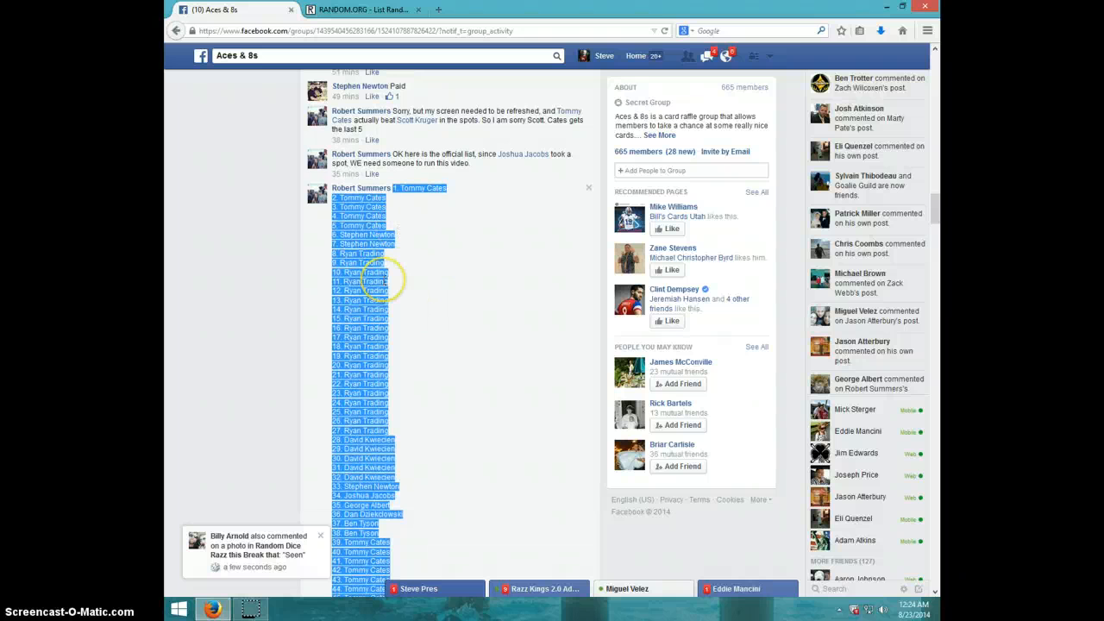
pyautogui.scroll(-3)
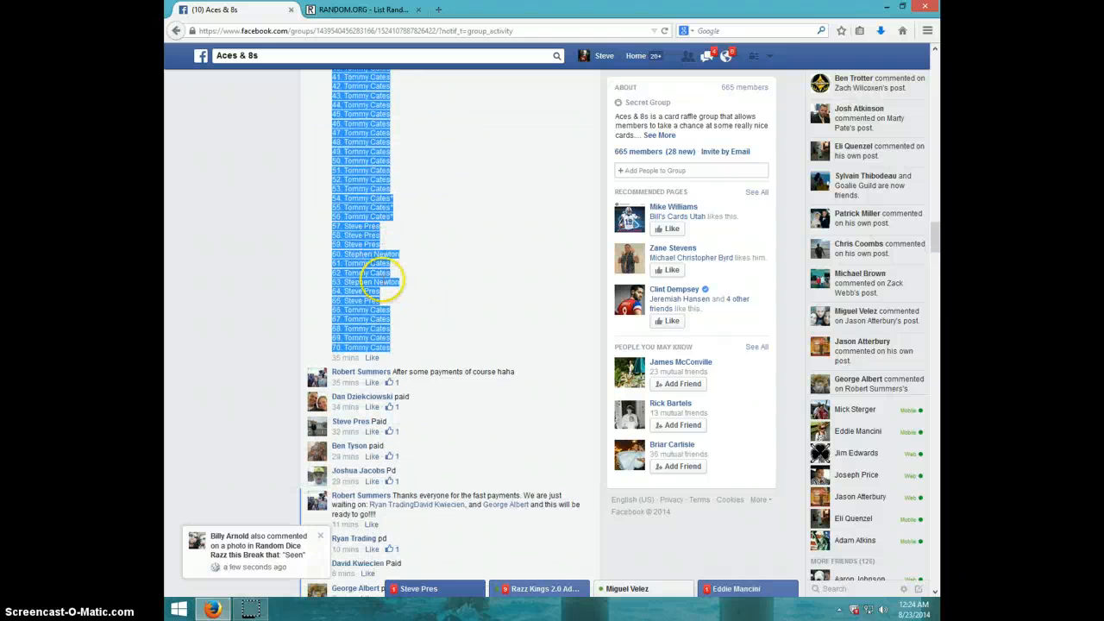
pyautogui.scroll(-3)
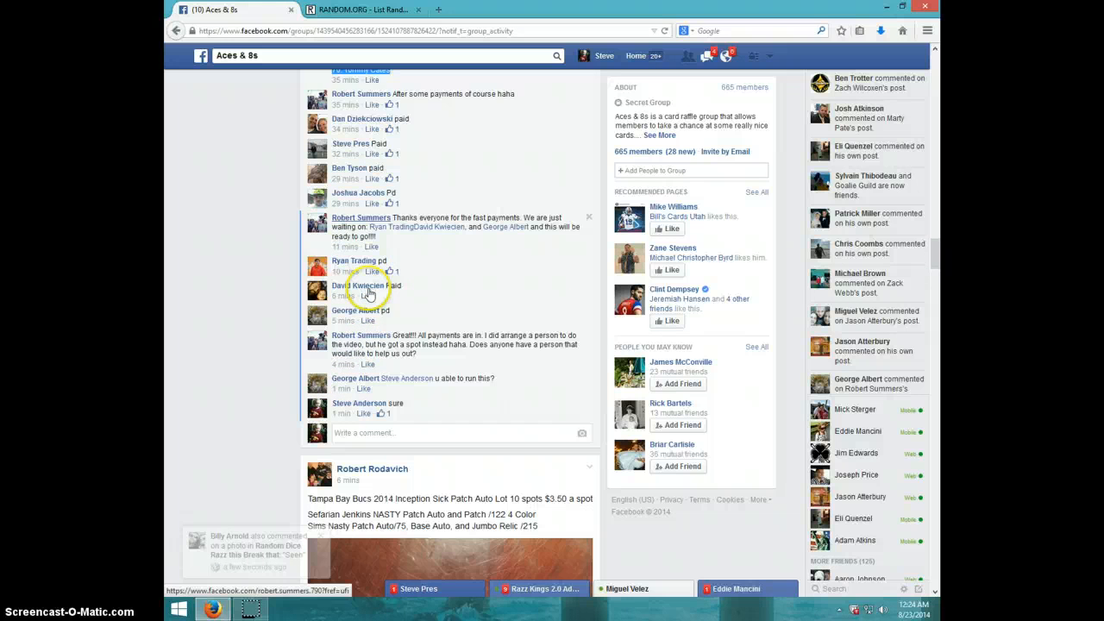
pyautogui.scroll(-3)
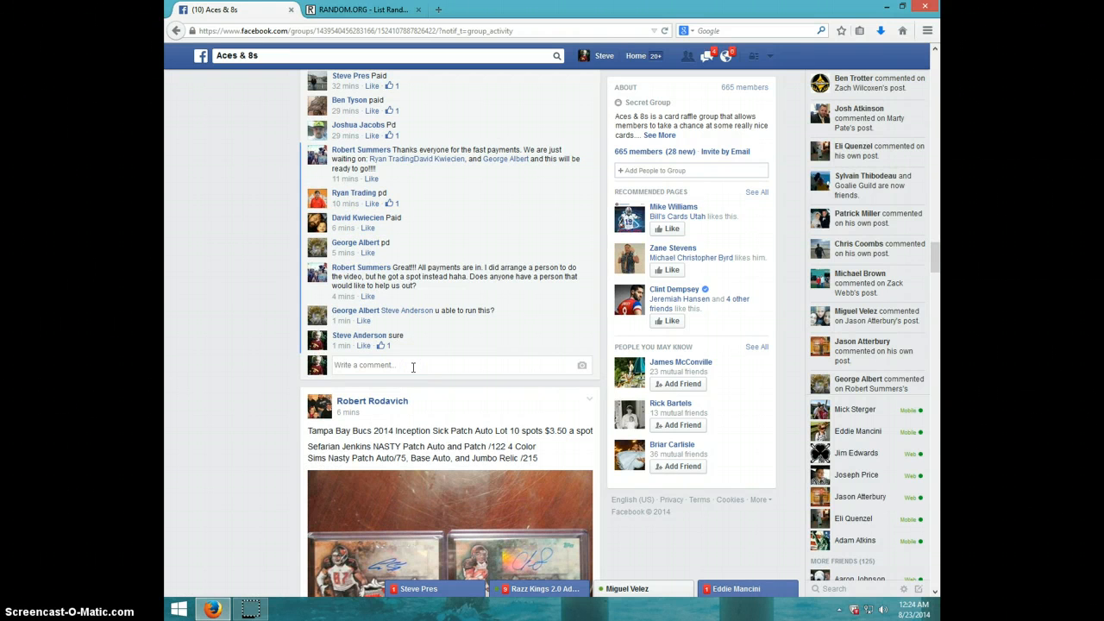
pyautogui.write('LM')
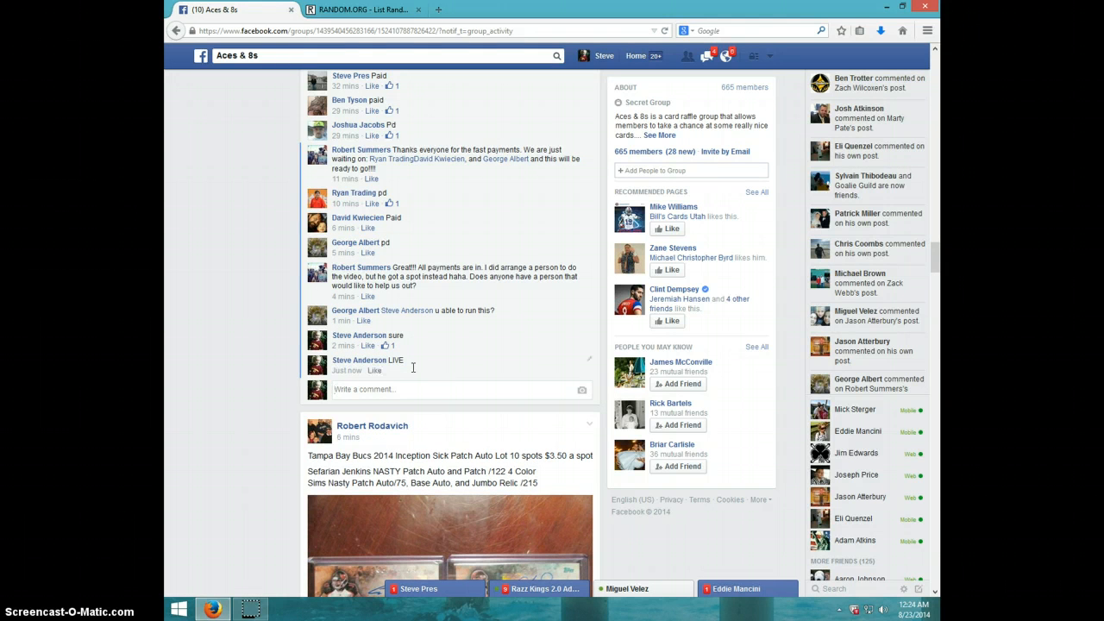
# Step: Check the current date and time from the taskbar clock, then dismiss it
pyautogui.click(913, 605)
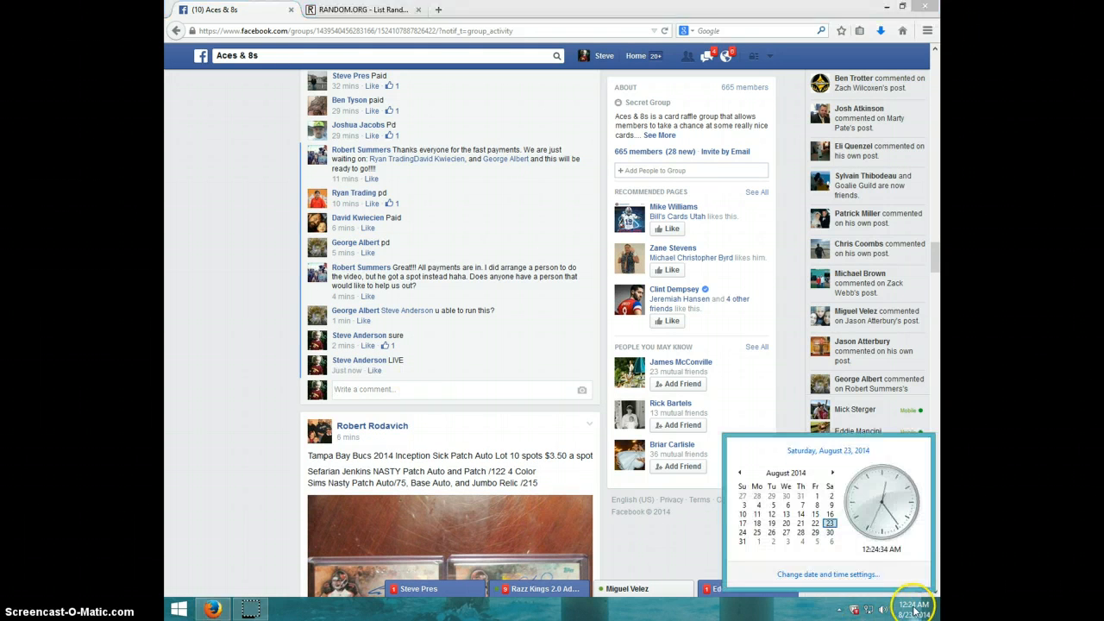
pyautogui.click(353, 11)
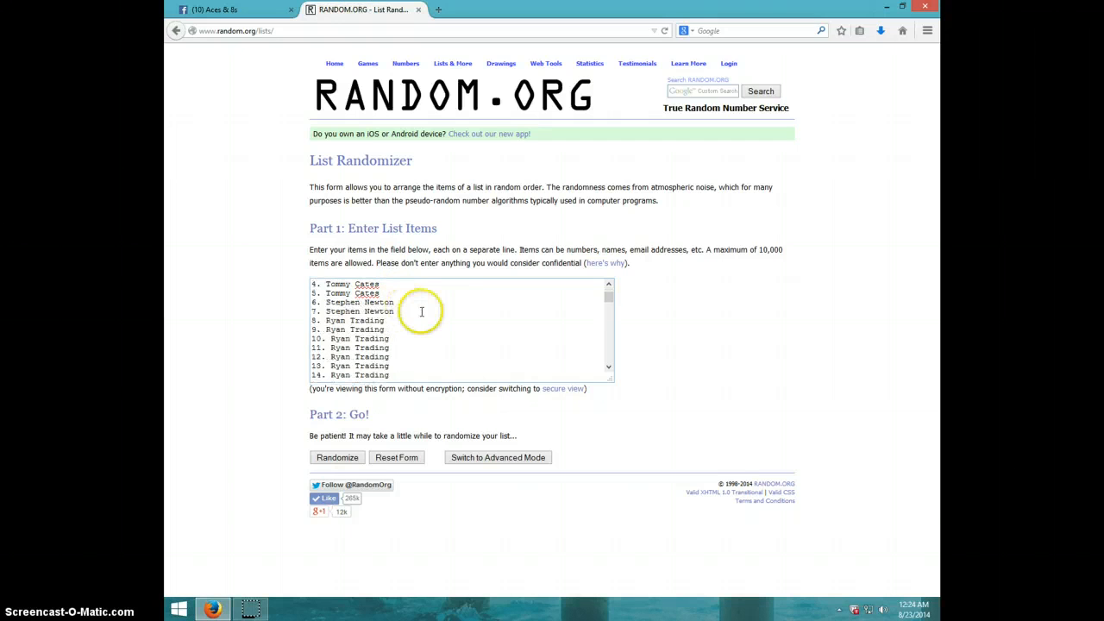
# Step: Review the pasted spot list in the Part 1 field down through all 70 entries
pyautogui.scroll(-3)
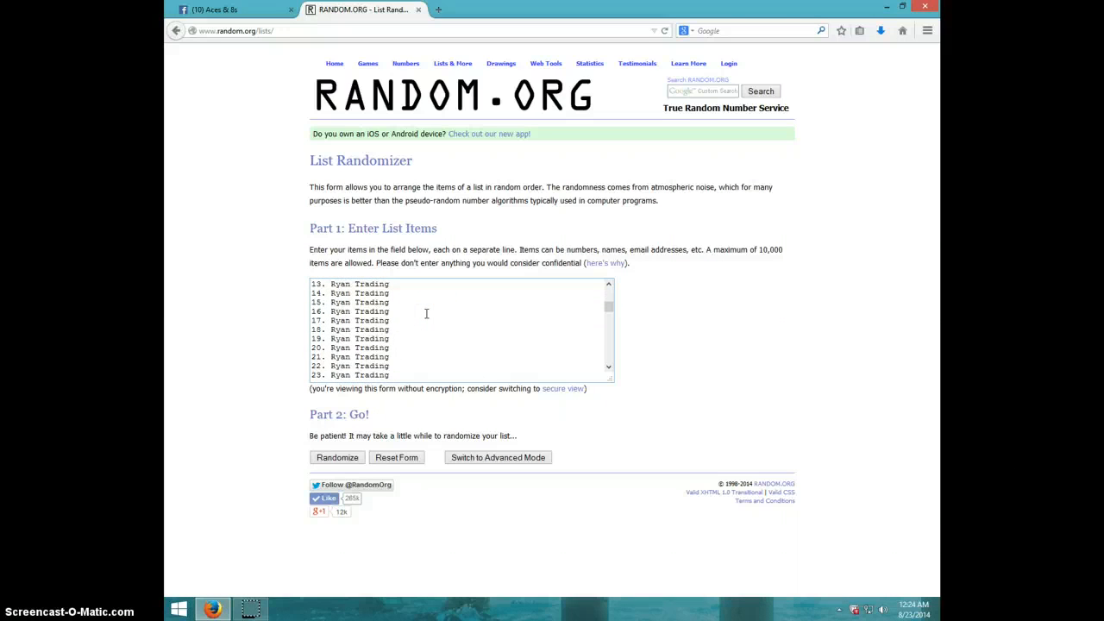
pyautogui.scroll(-3)
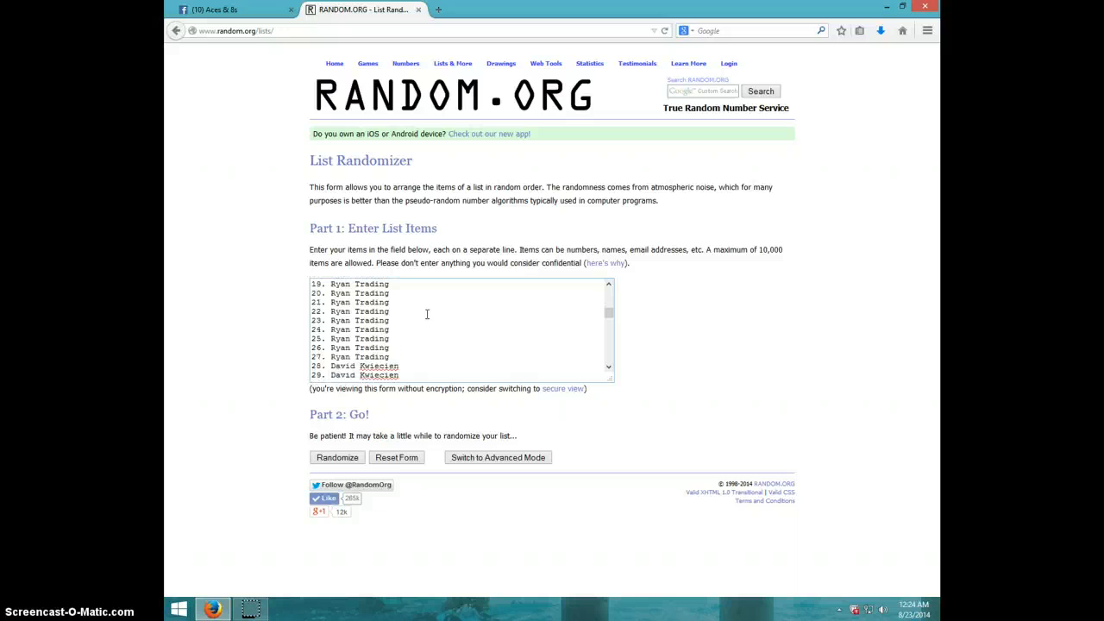
pyautogui.scroll(-3)
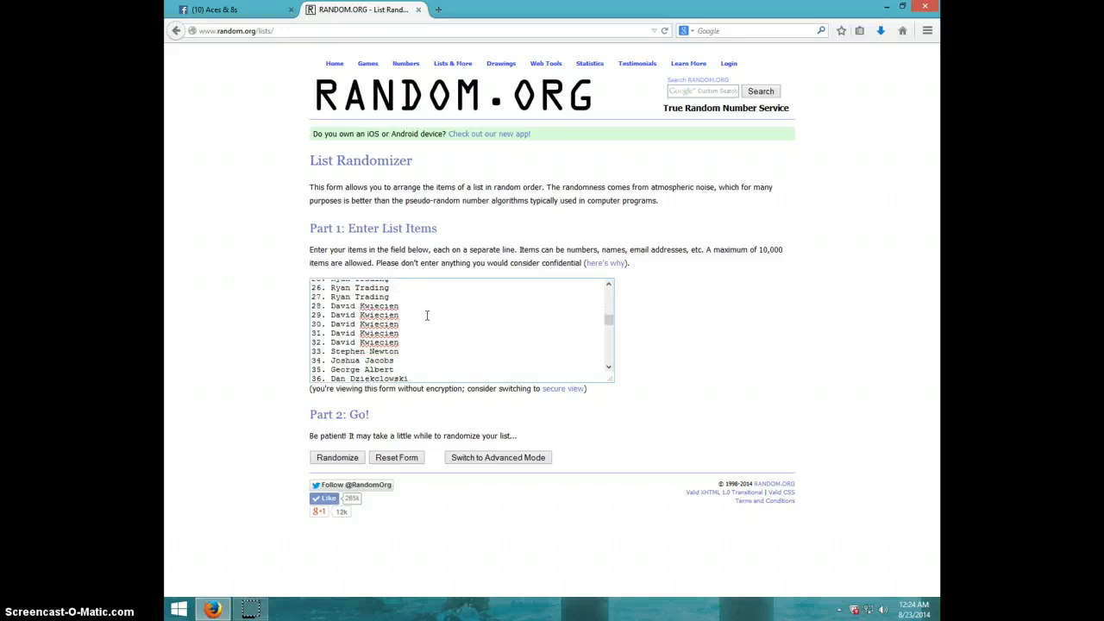
pyautogui.scroll(-3)
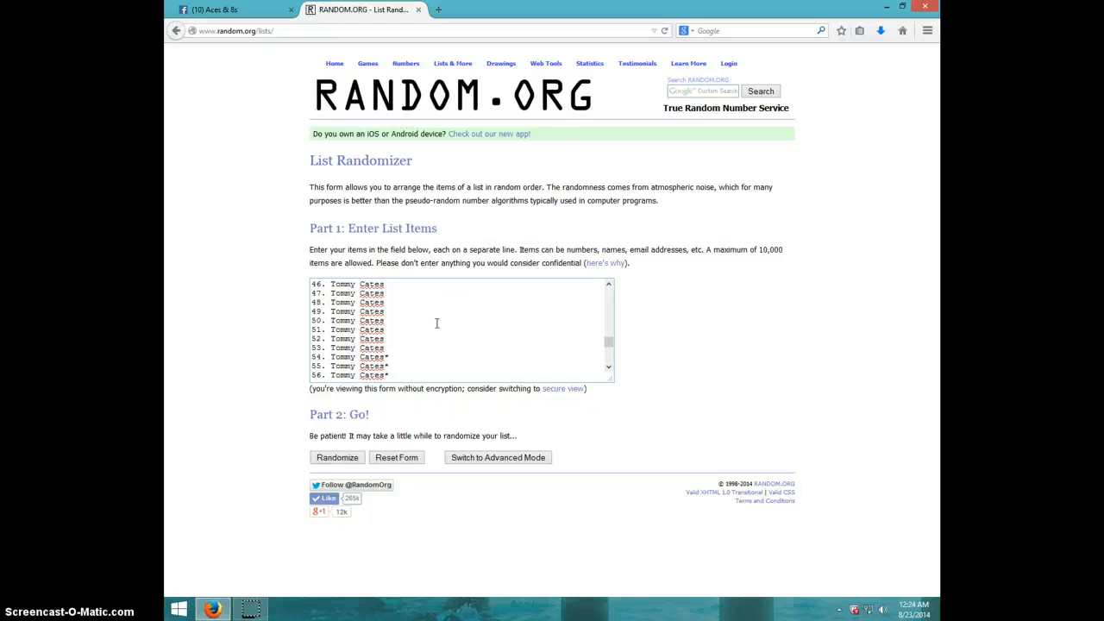
pyautogui.scroll(-3)
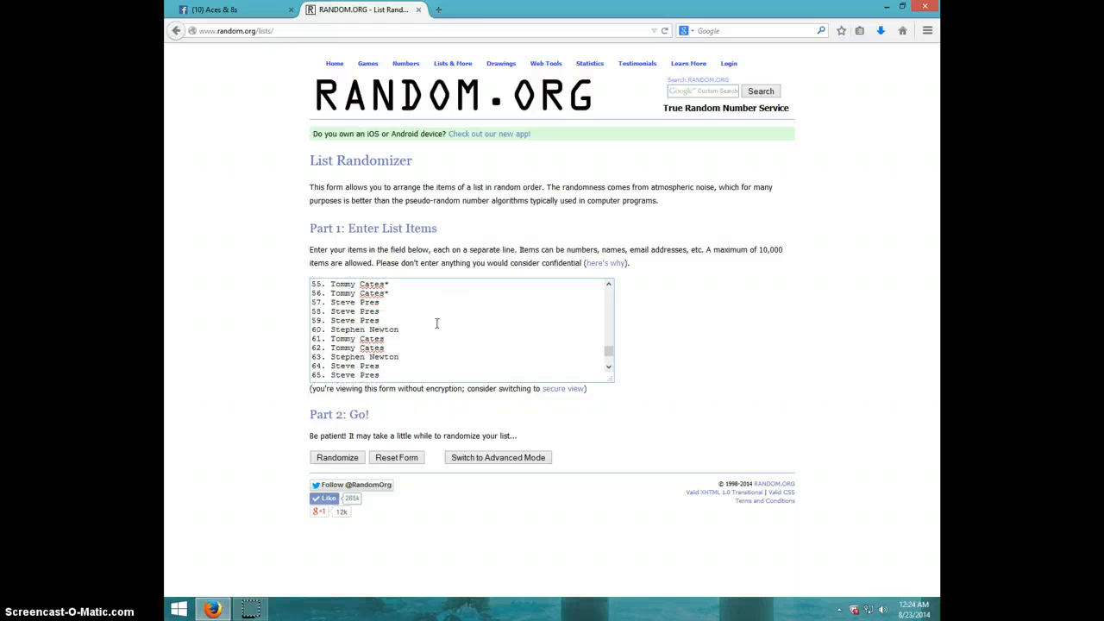
pyautogui.scroll(-3)
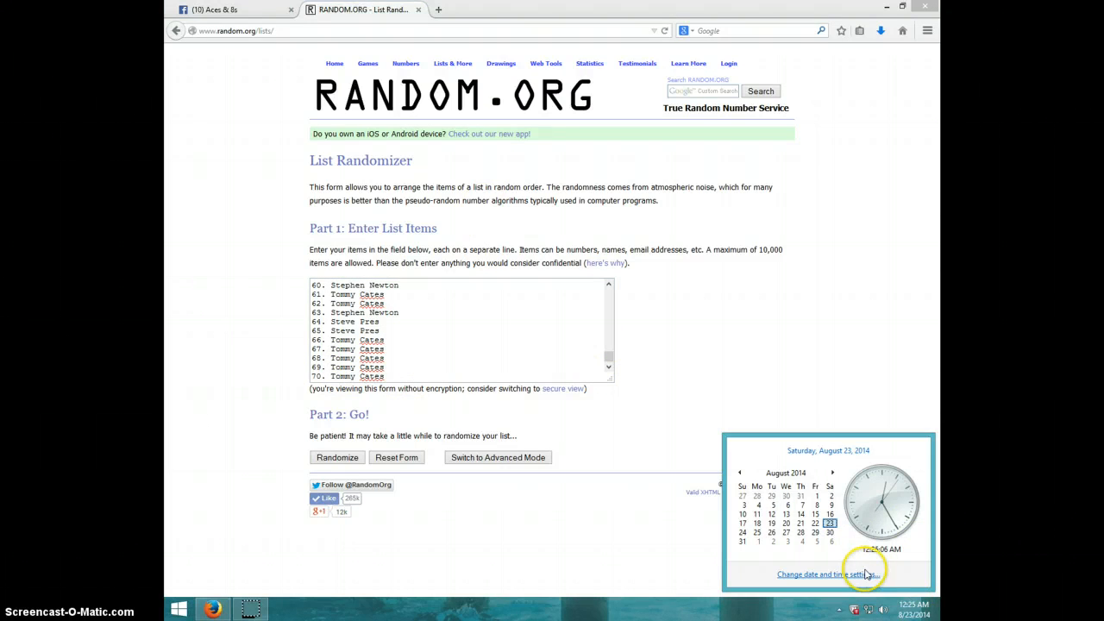
# Step: Randomize the 70-name raffle list and shuffle it again from the results page
pyautogui.click(337, 457)
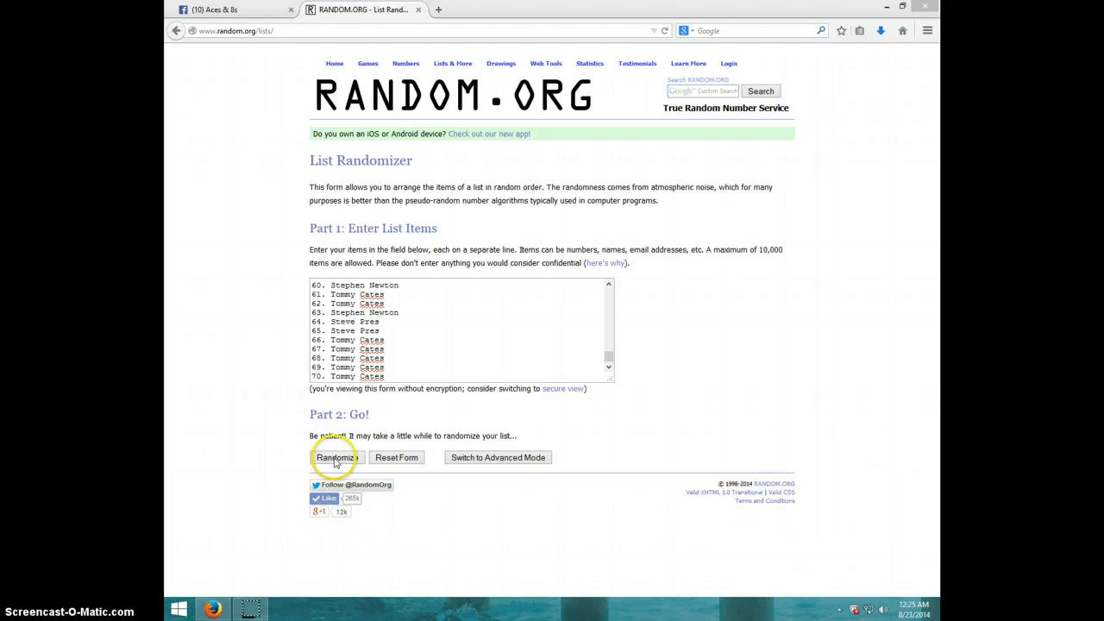
pyautogui.click(335, 457)
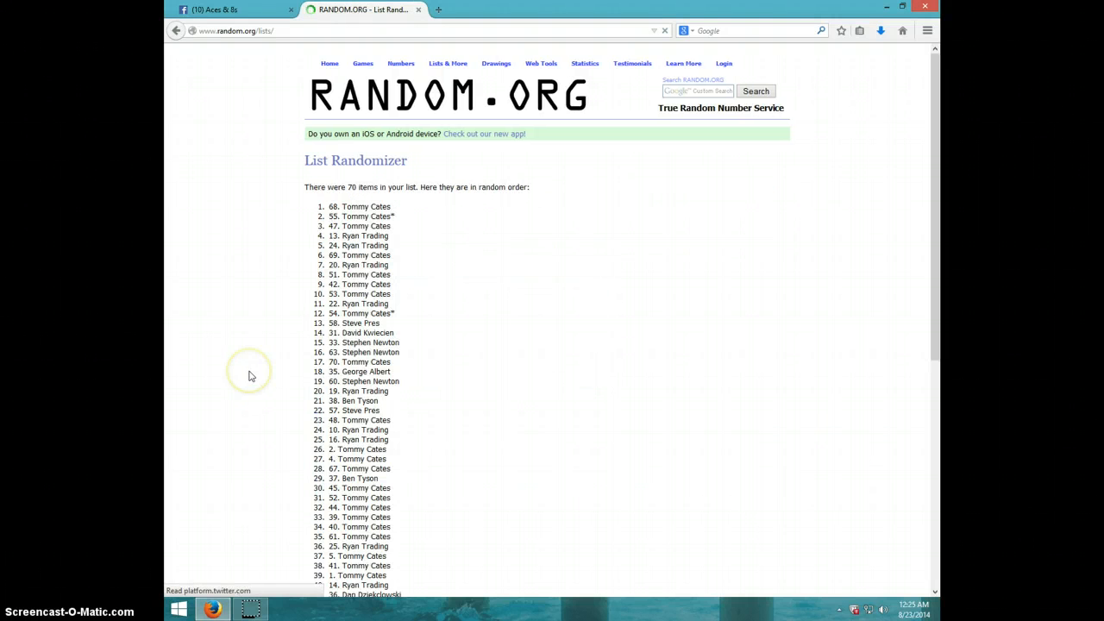
pyautogui.scroll(-3)
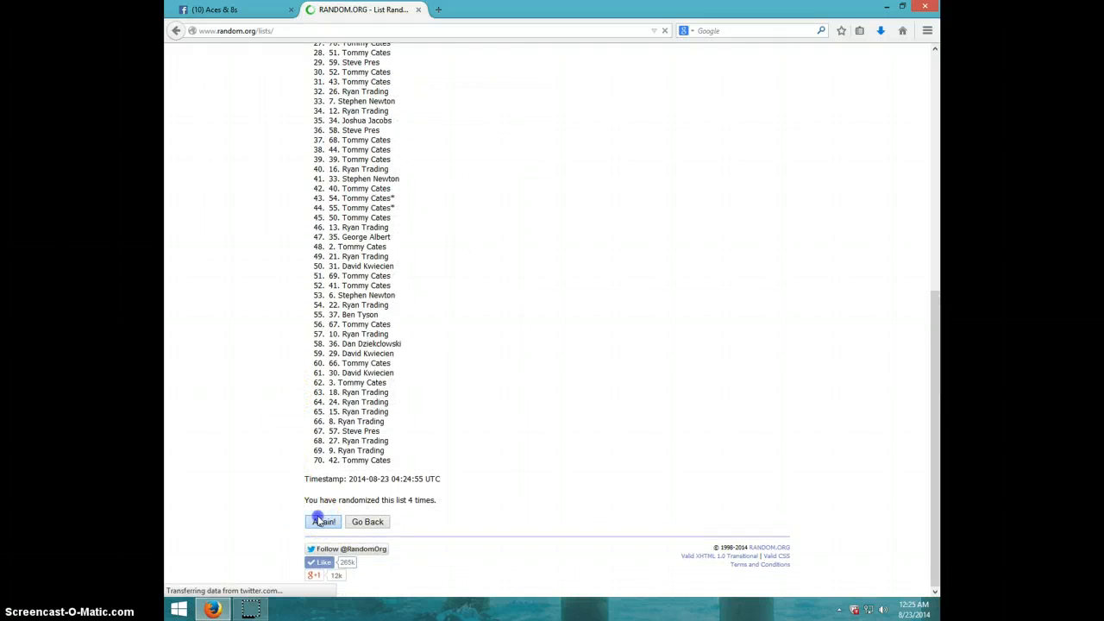
pyautogui.click(323, 521)
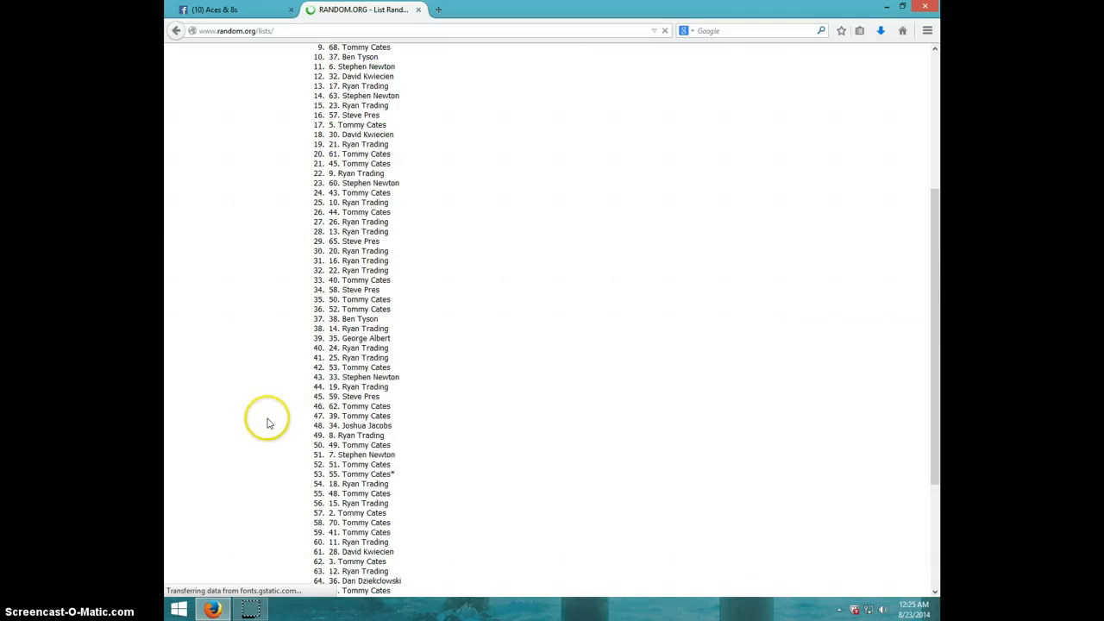
pyautogui.scroll(-3)
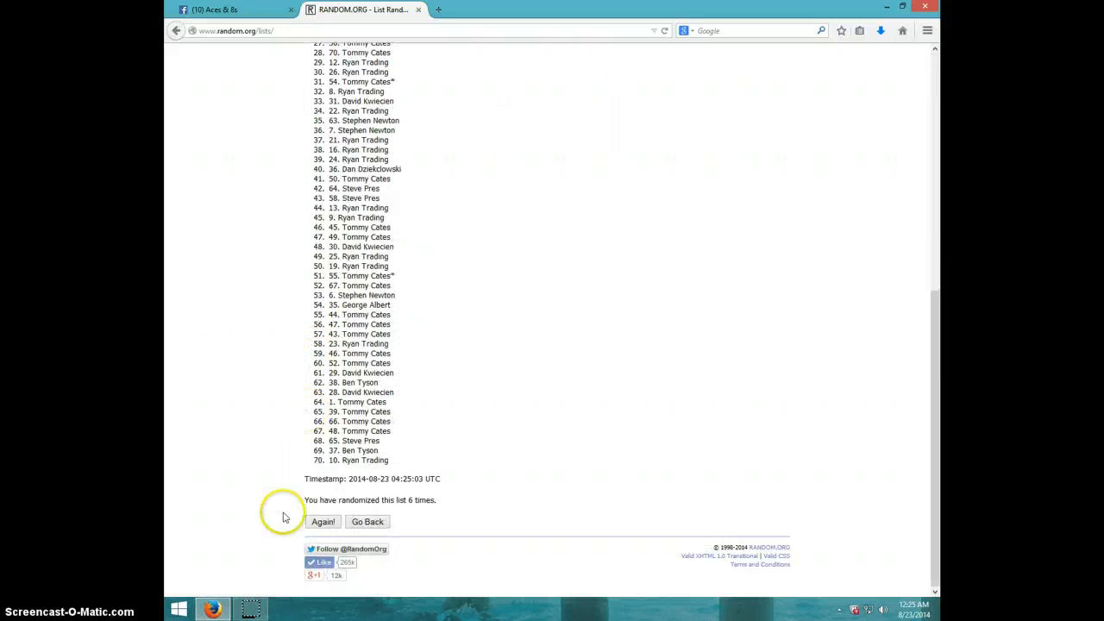
# Step: Keep shuffling until the list reads 'randomized 7 times', then check the clock
pyautogui.click(322, 521)
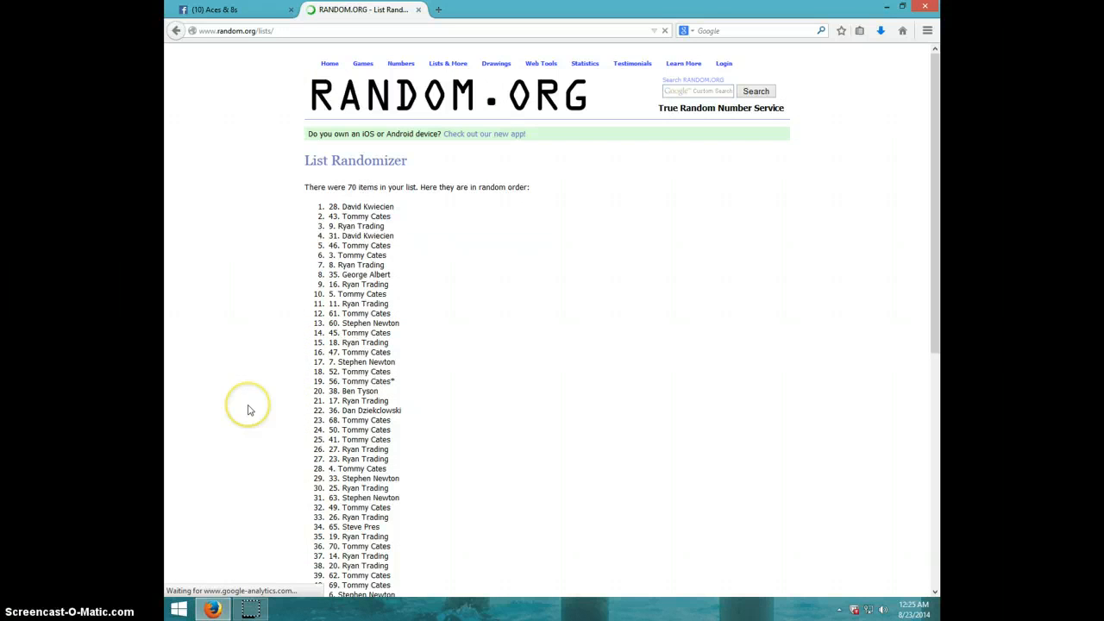
pyautogui.scroll(-3)
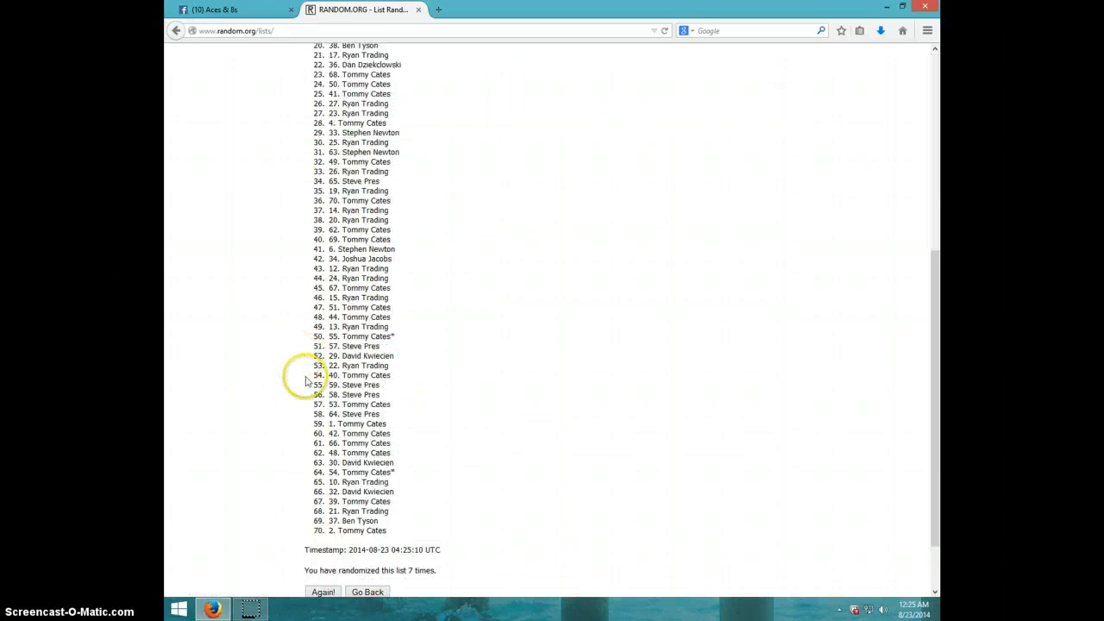
pyautogui.moveTo(445, 548)
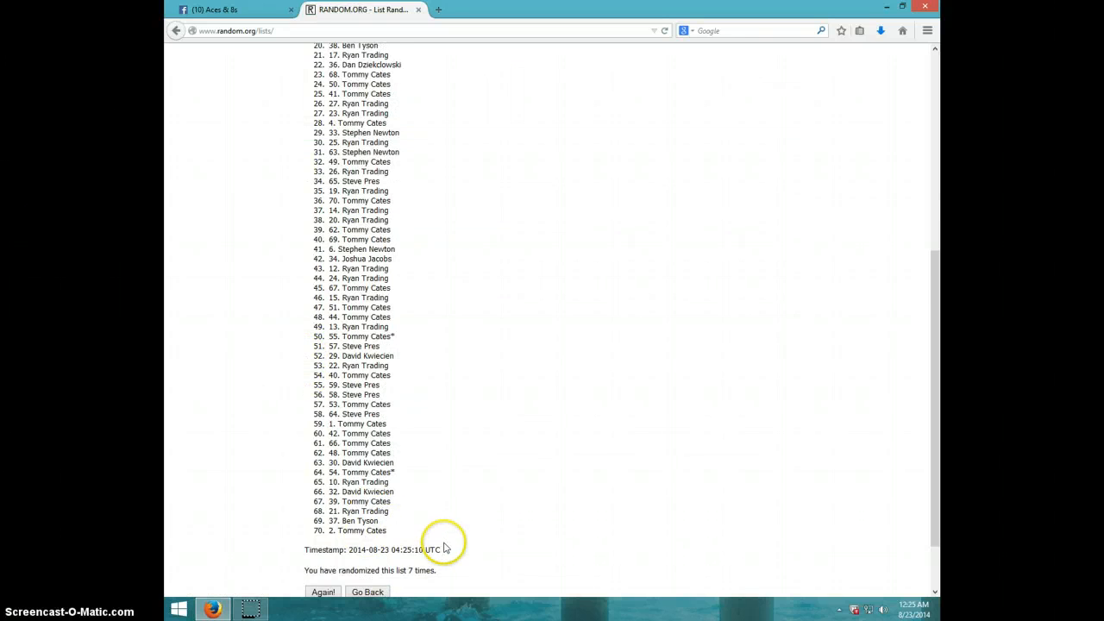
pyautogui.scroll(-3)
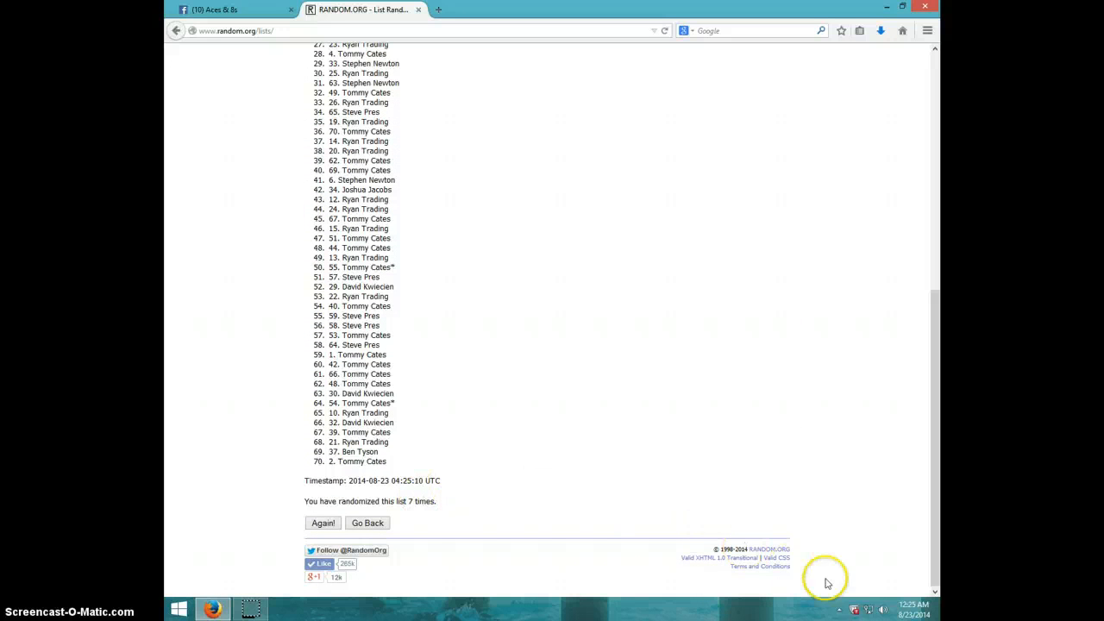
pyautogui.click(869, 610)
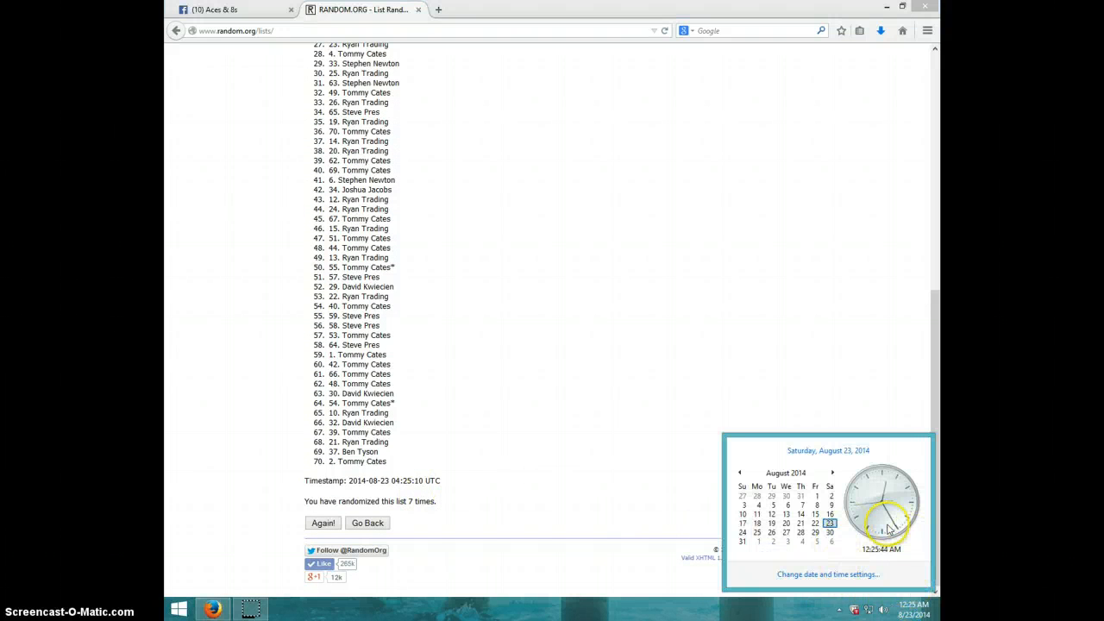
pyautogui.moveTo(255, 508)
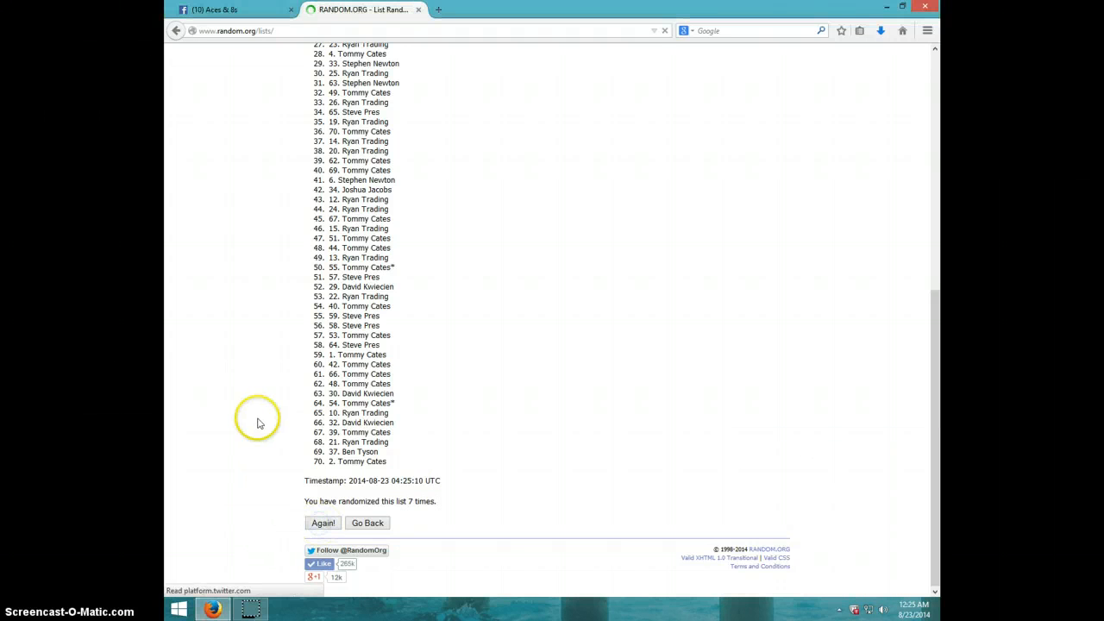
# Step: Randomize an eighth time with 12. Ryan Trading first, then return to the Facebook thread
pyautogui.click(322, 523)
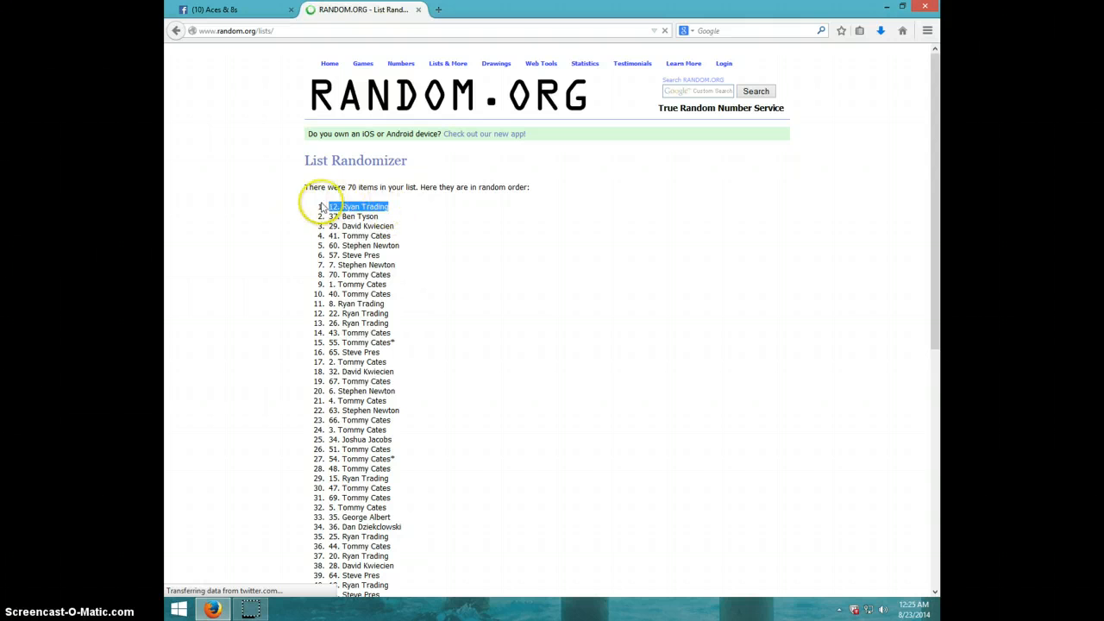
pyautogui.moveTo(457, 273)
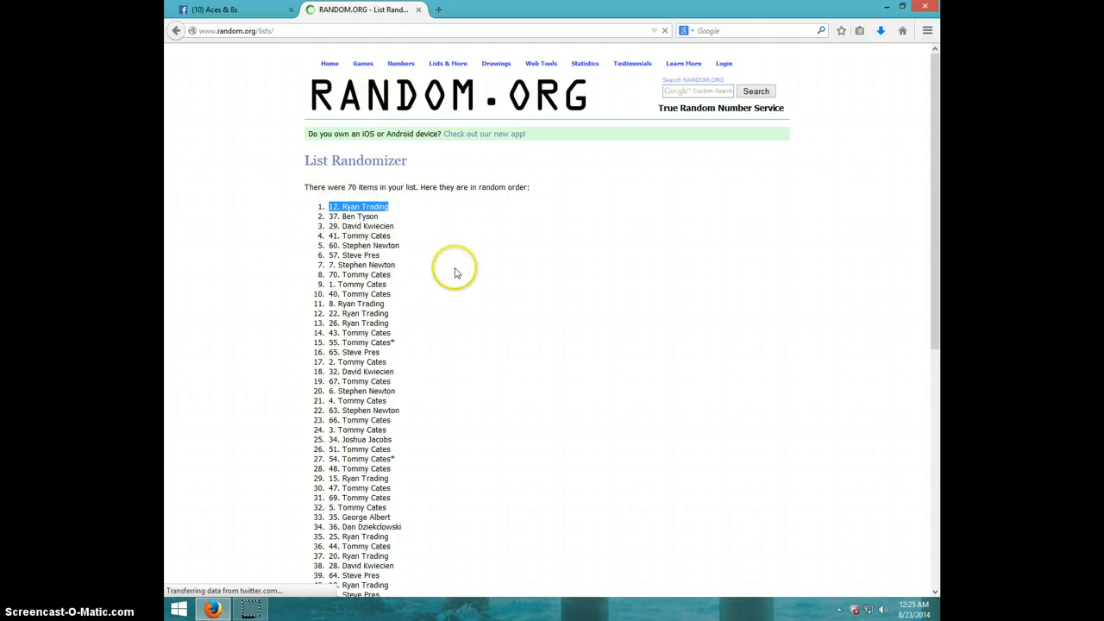
pyautogui.scroll(-3)
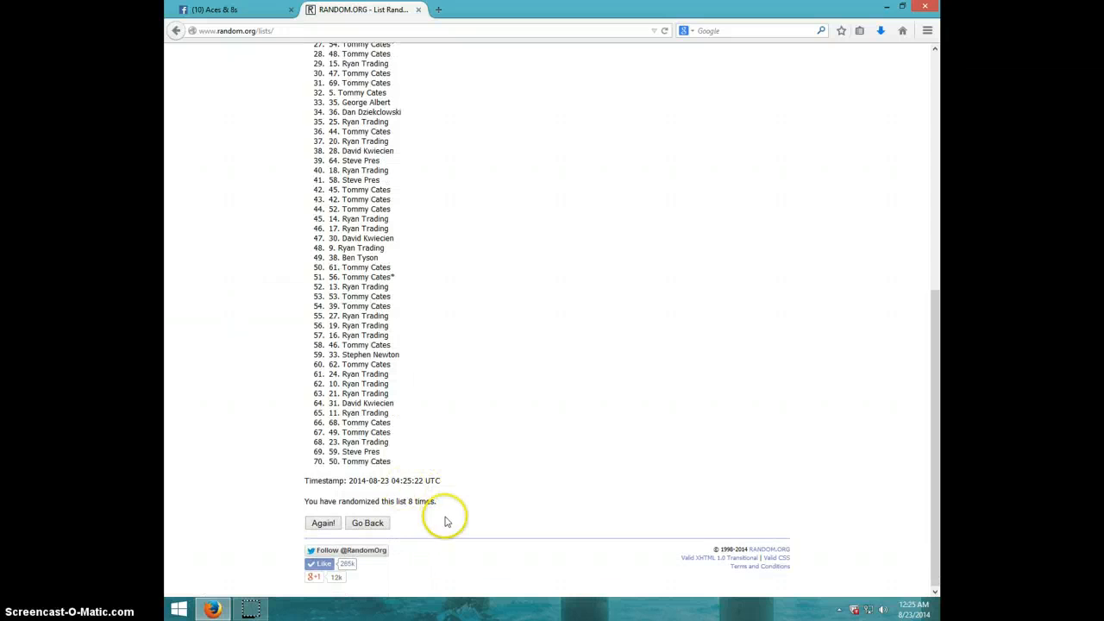
pyautogui.click(323, 523)
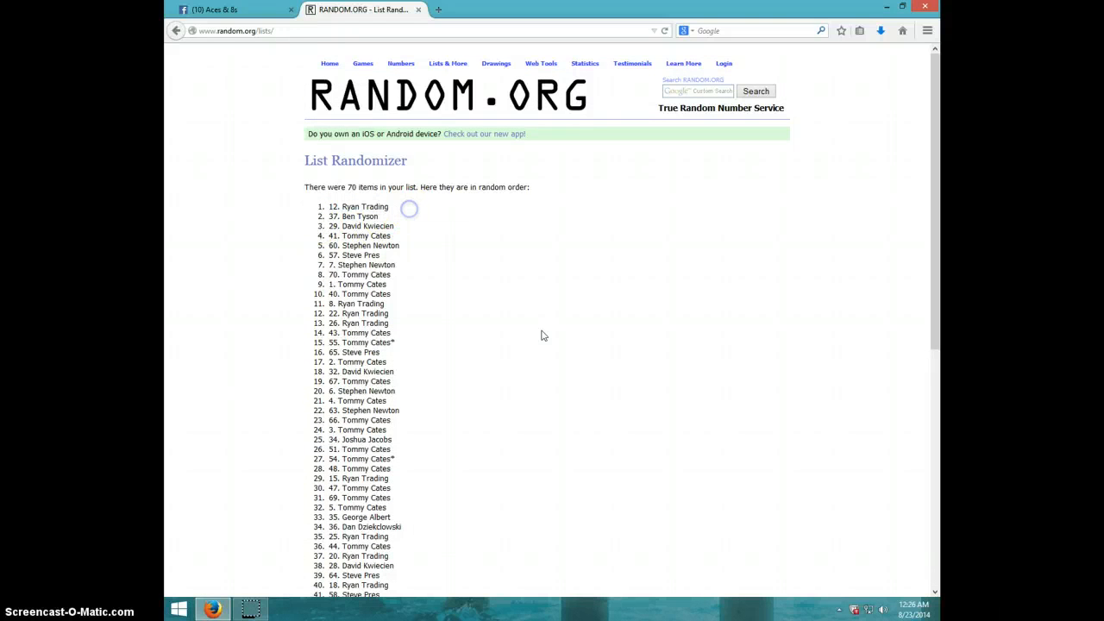
pyautogui.click(910, 610)
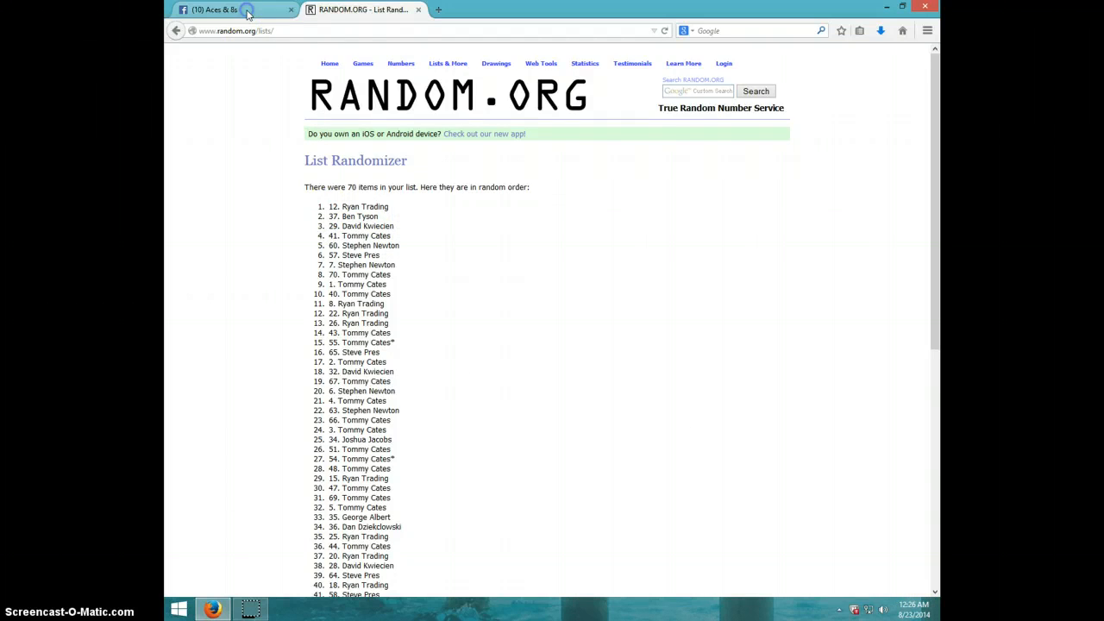
pyautogui.click(227, 10)
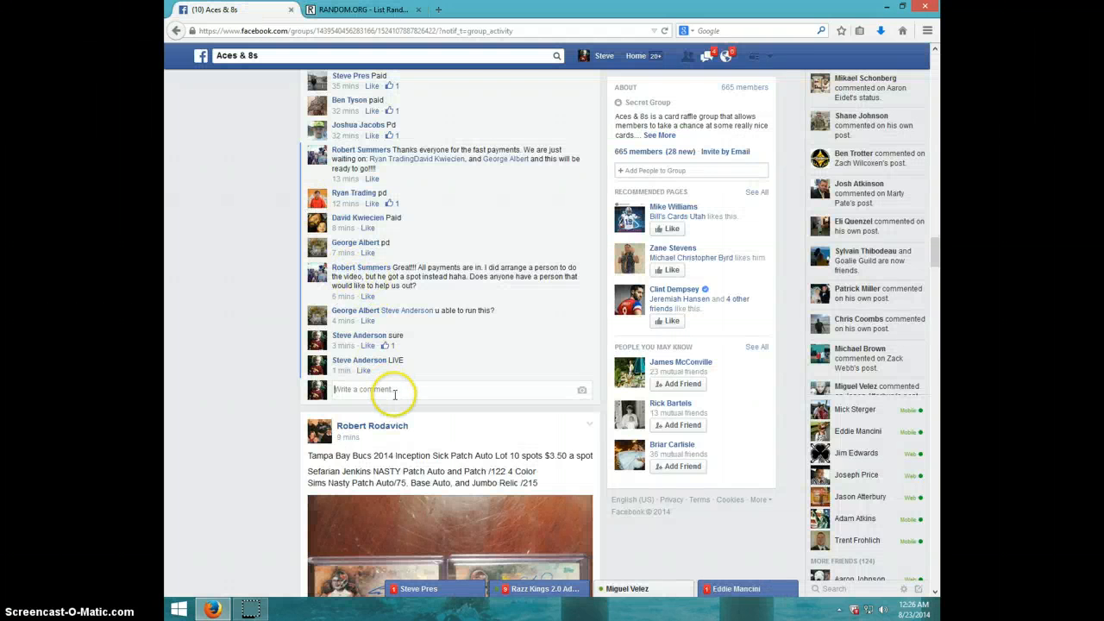
# Step: Post a 'DONE' comment in the group thread and check the current time
pyautogui.write('D')
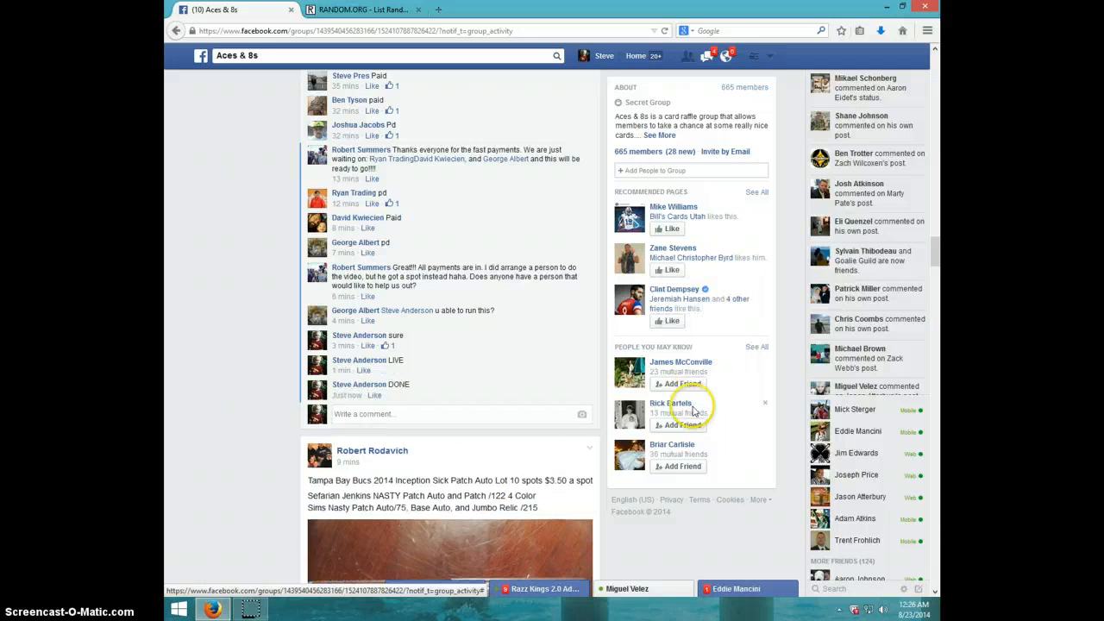
pyautogui.click(900, 611)
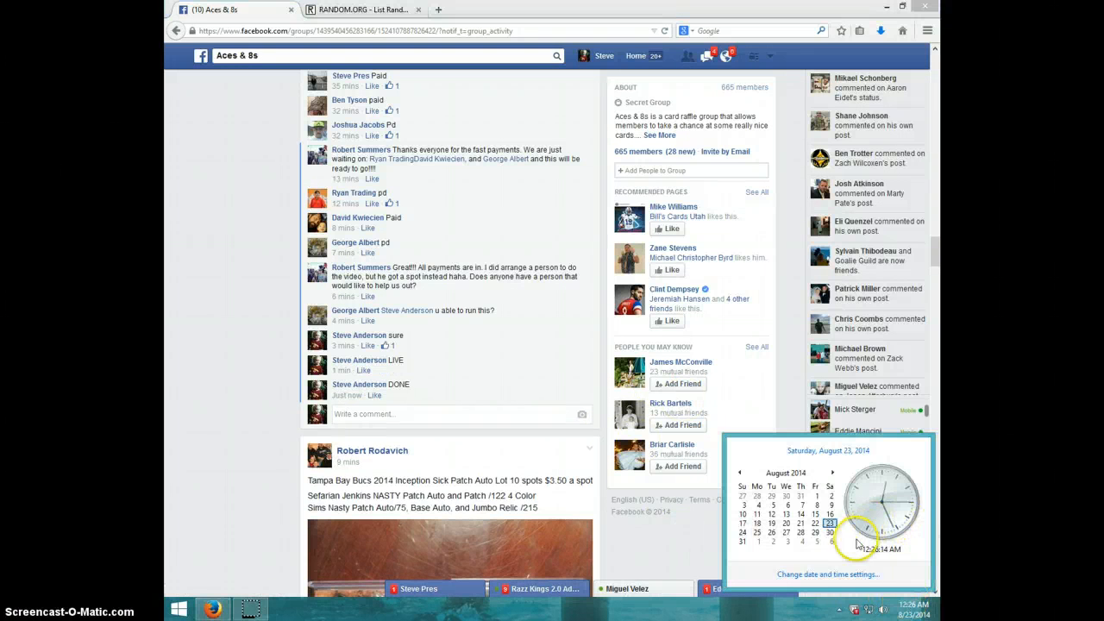
pyautogui.moveTo(308, 573)
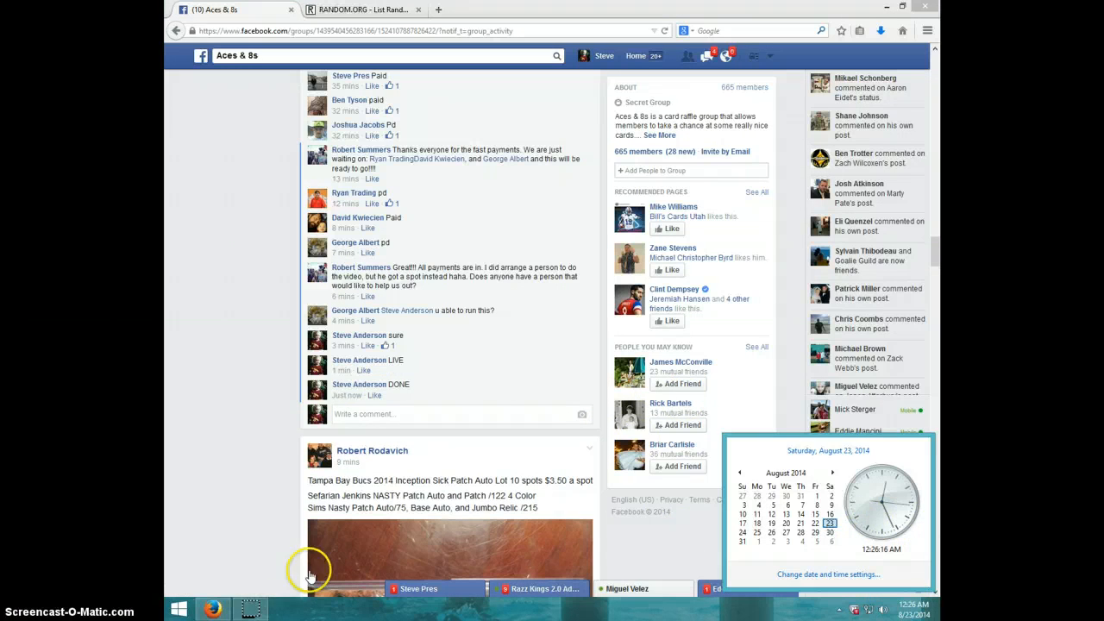